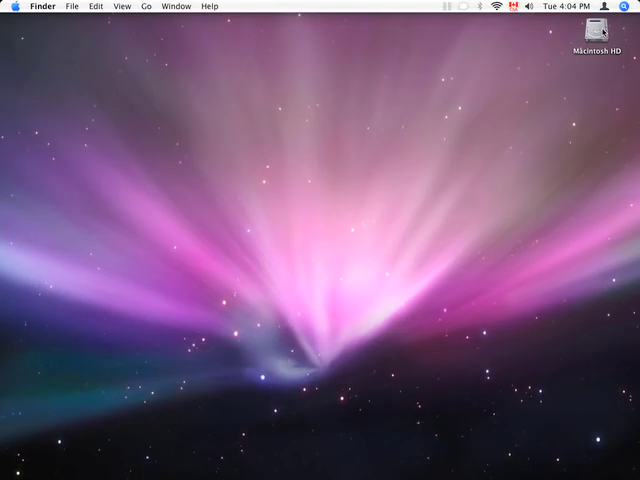
Open Applications in Finder and open its Utilities folder
click(598, 33)
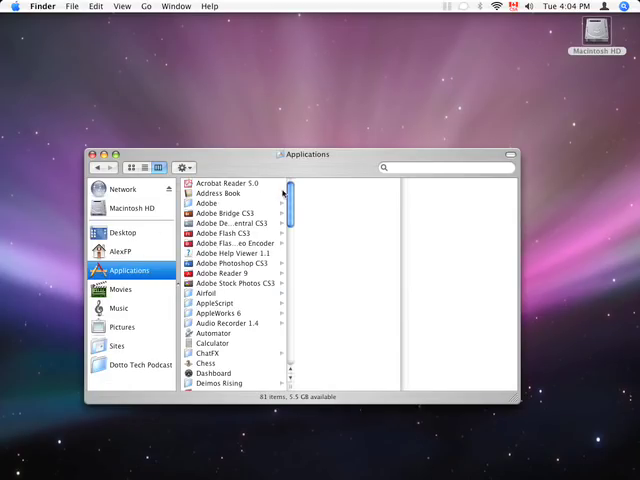
scroll(down, 3)
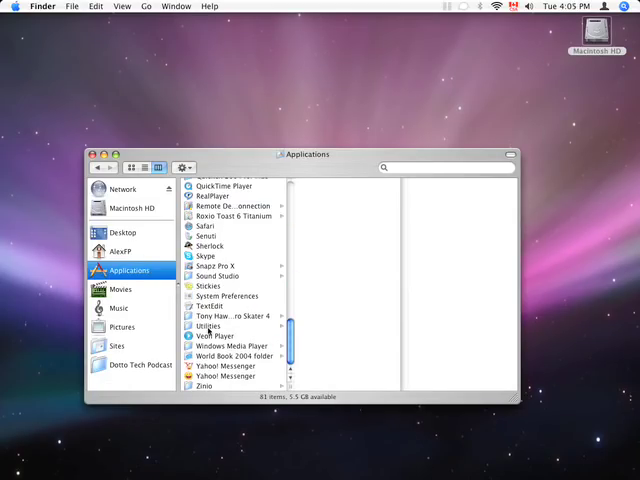
click(207, 326)
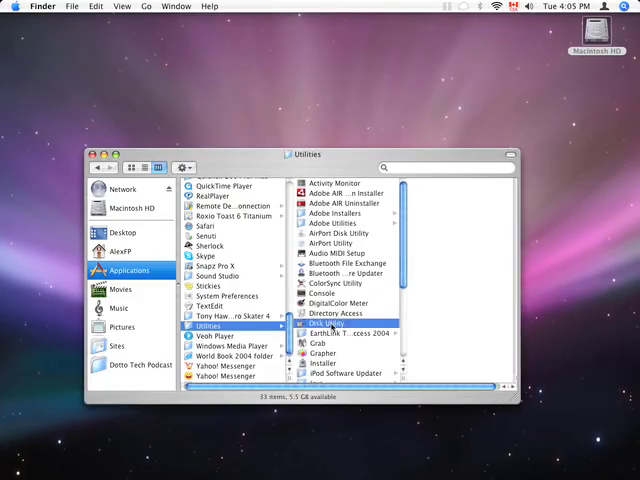
Launch Disk Utility from the Utilities folder, showing Macintosh HD's First Aid options
click(97, 154)
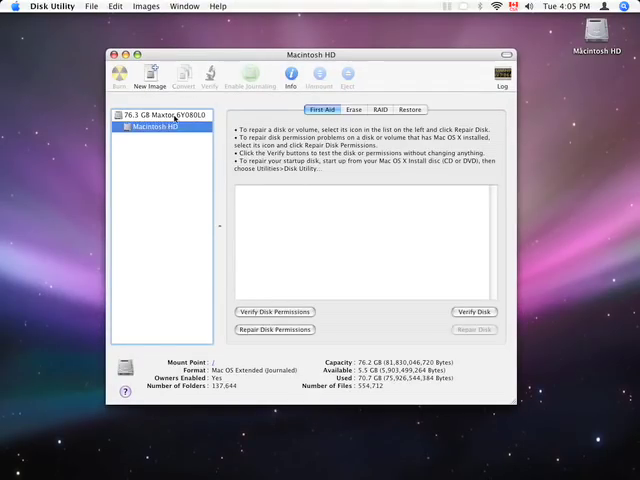
mouse_move(150, 180)
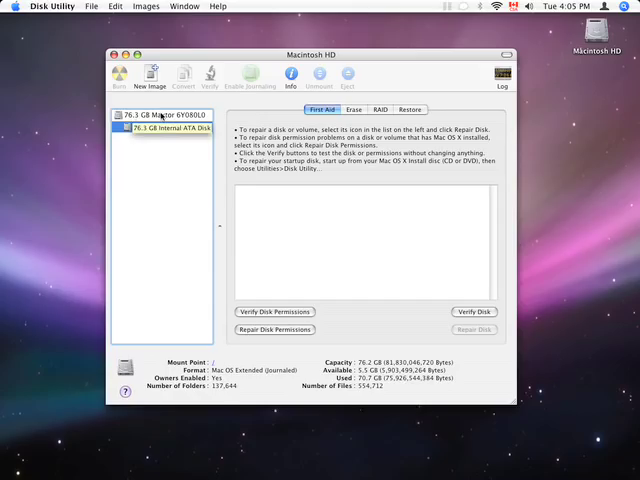
Select the 76.3 GB Maxtor 6Y080L0 drive to show its verified S.M.A.R.T. status
click(160, 114)
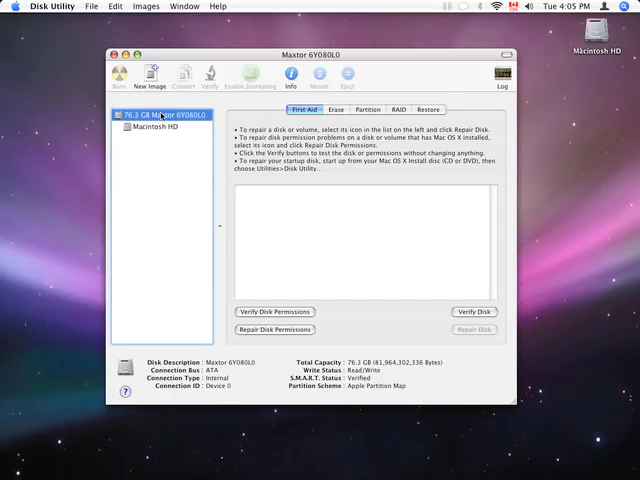
mouse_move(157, 298)
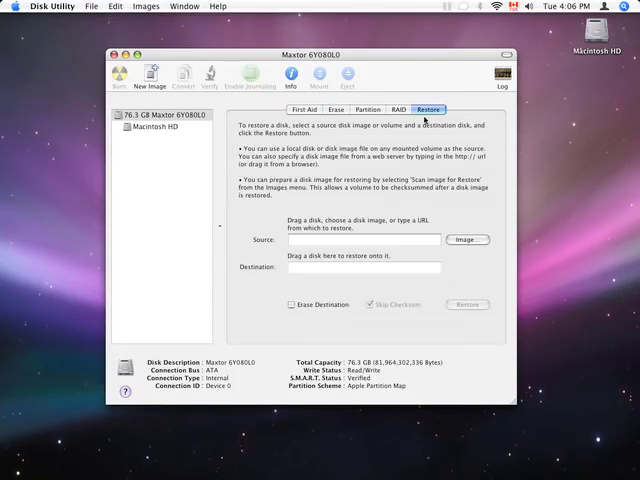
Return to the First Aid tab and quit Disk Utility
click(303, 109)
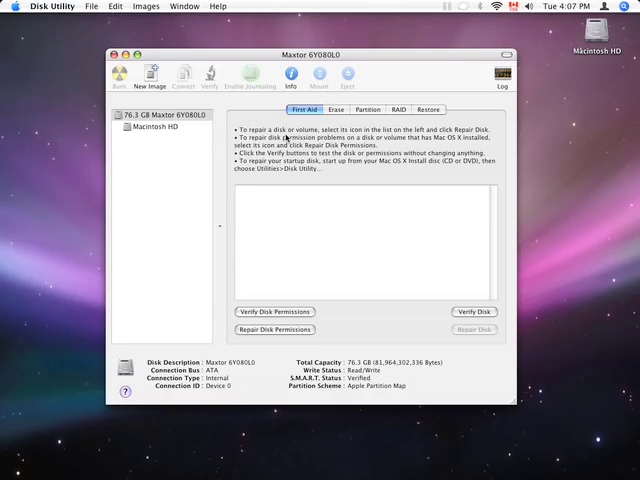
click(118, 54)
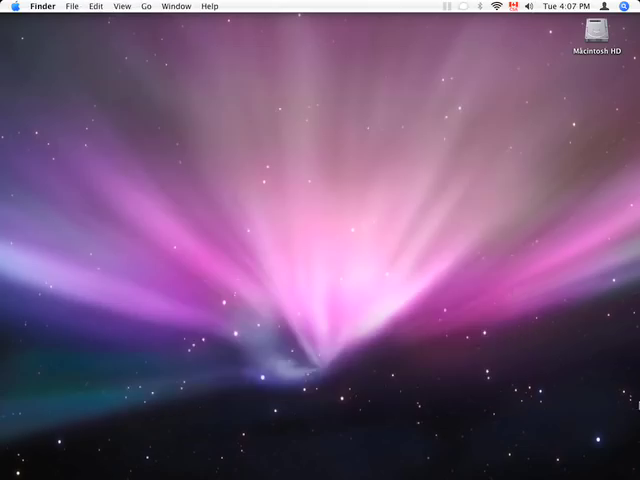